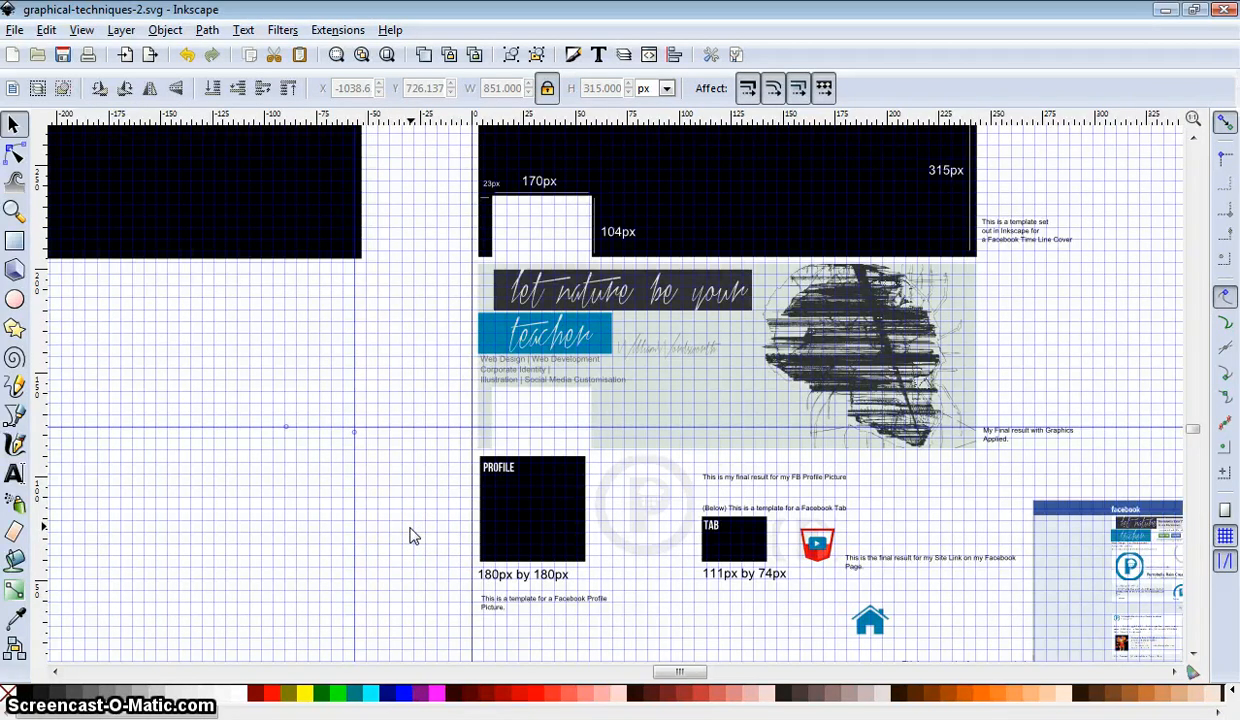
mouse_move(745, 680)
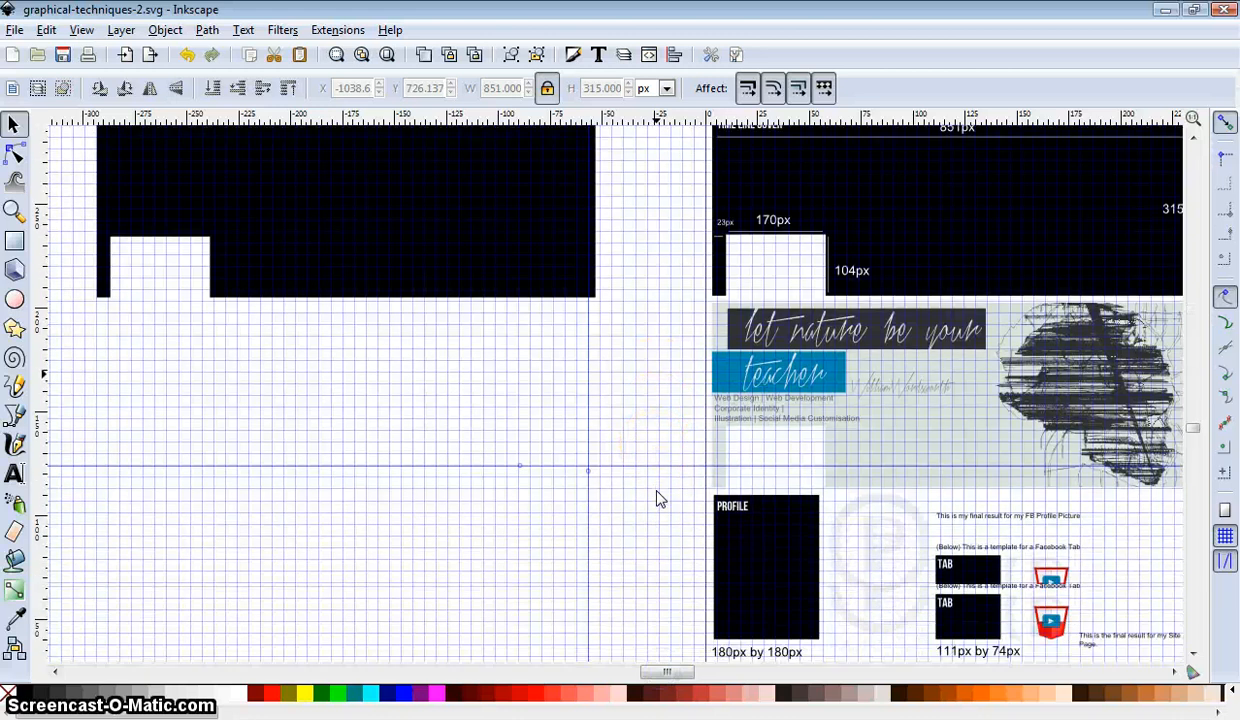
- Draw a black 180 × 180 px profile square and place it beneath the left cover shape
scroll("down", 3)
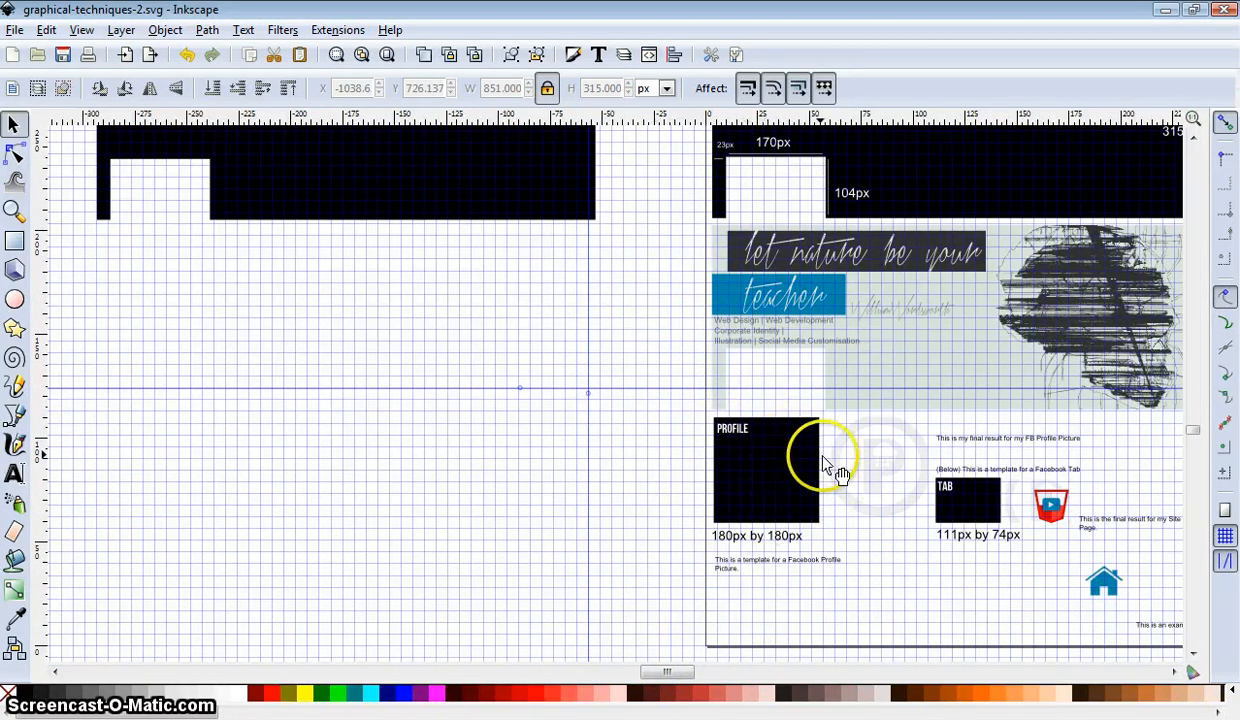
mouse_move(345, 520)
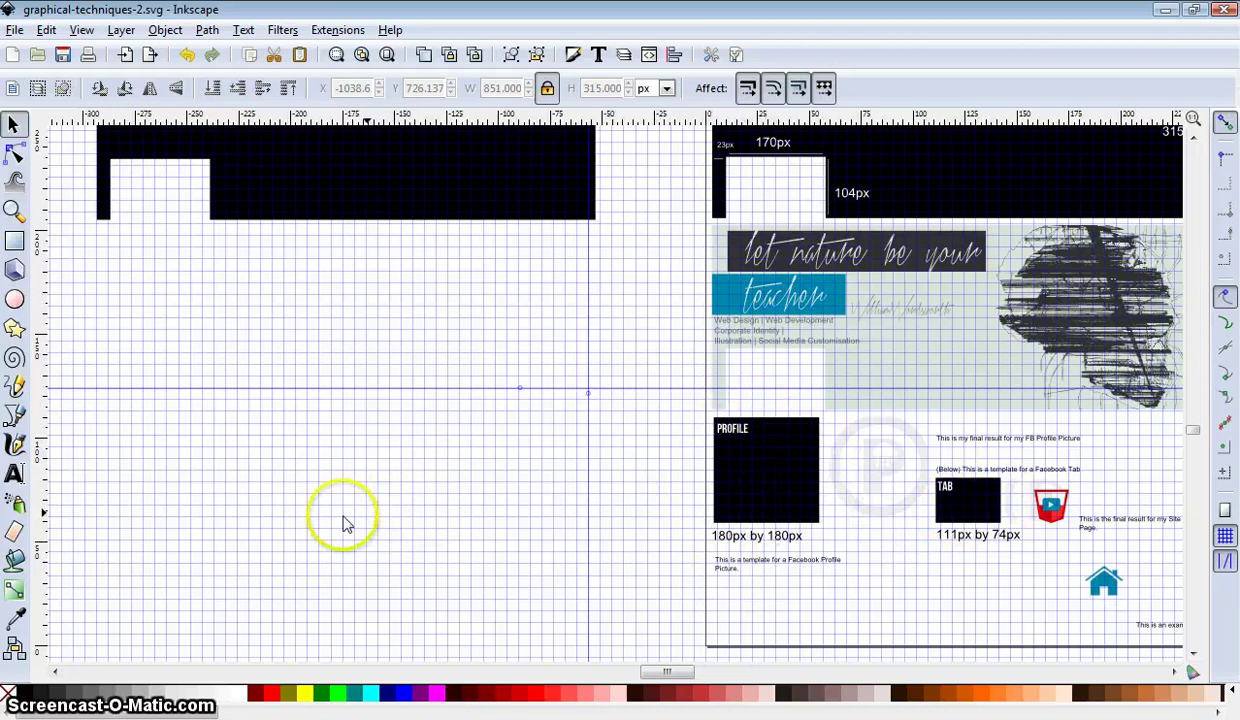
mouse_move(15, 241)
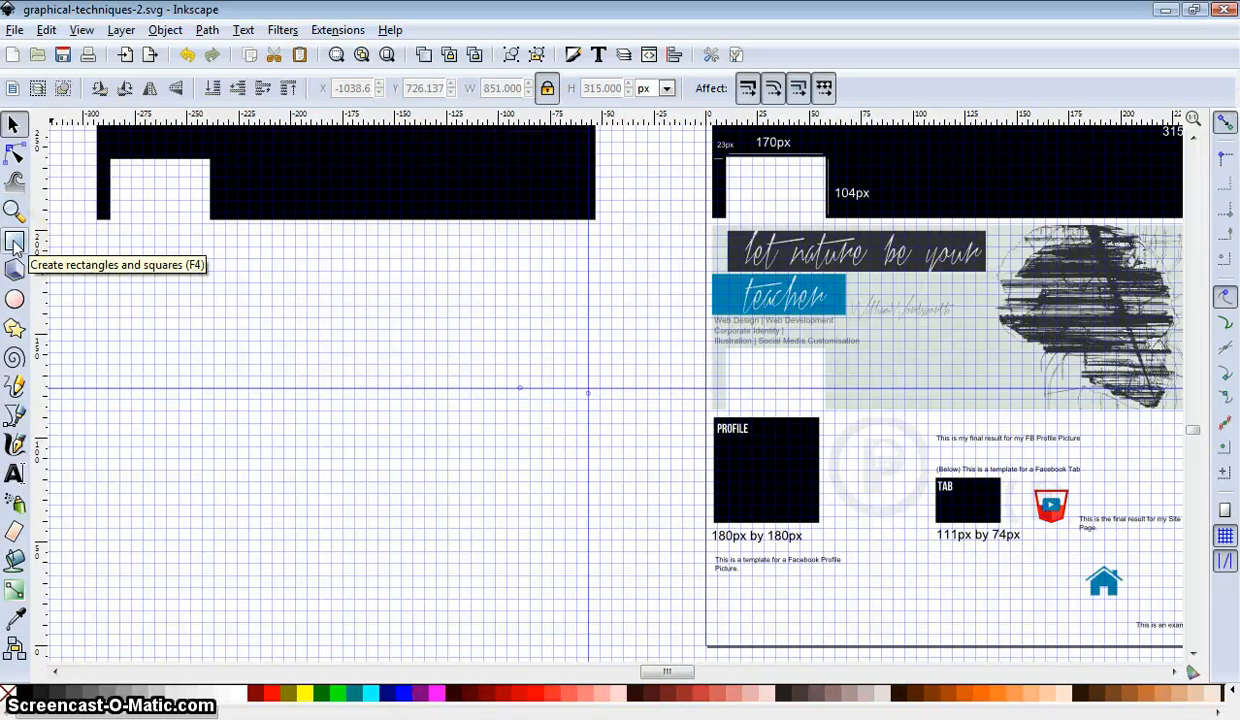
left_click(15, 240)
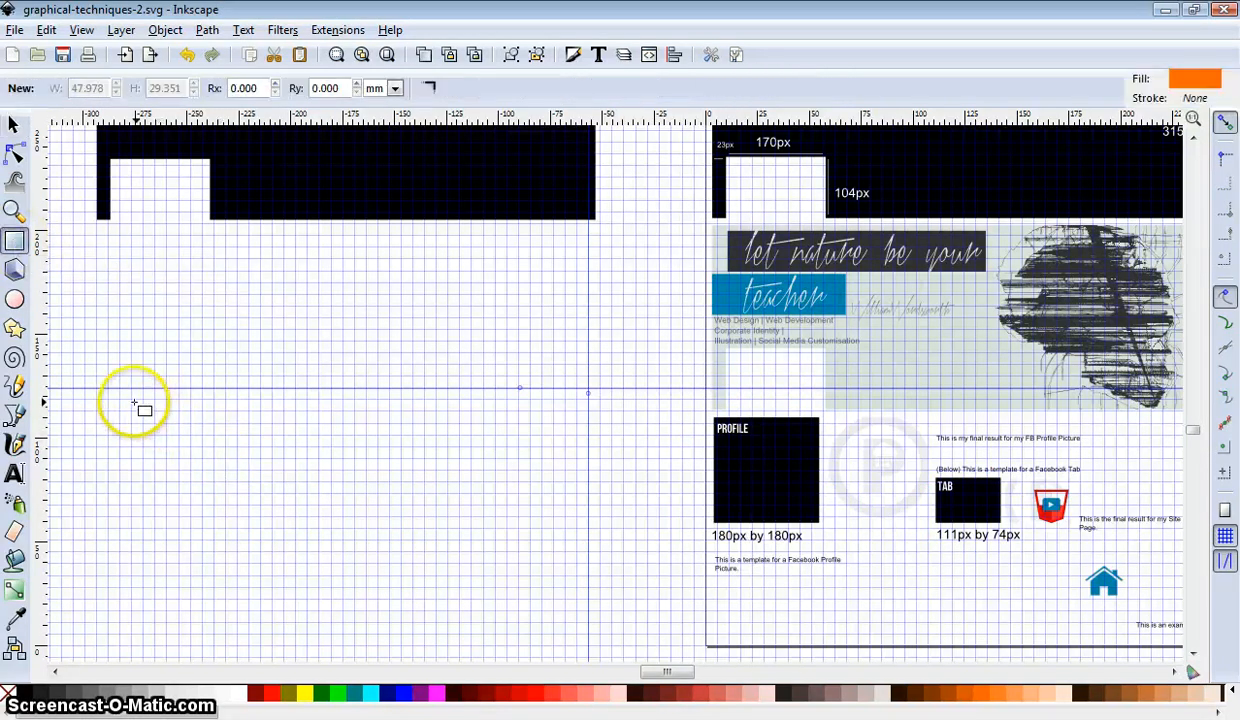
left_click_drag(131, 399, 272, 492)
type("180")
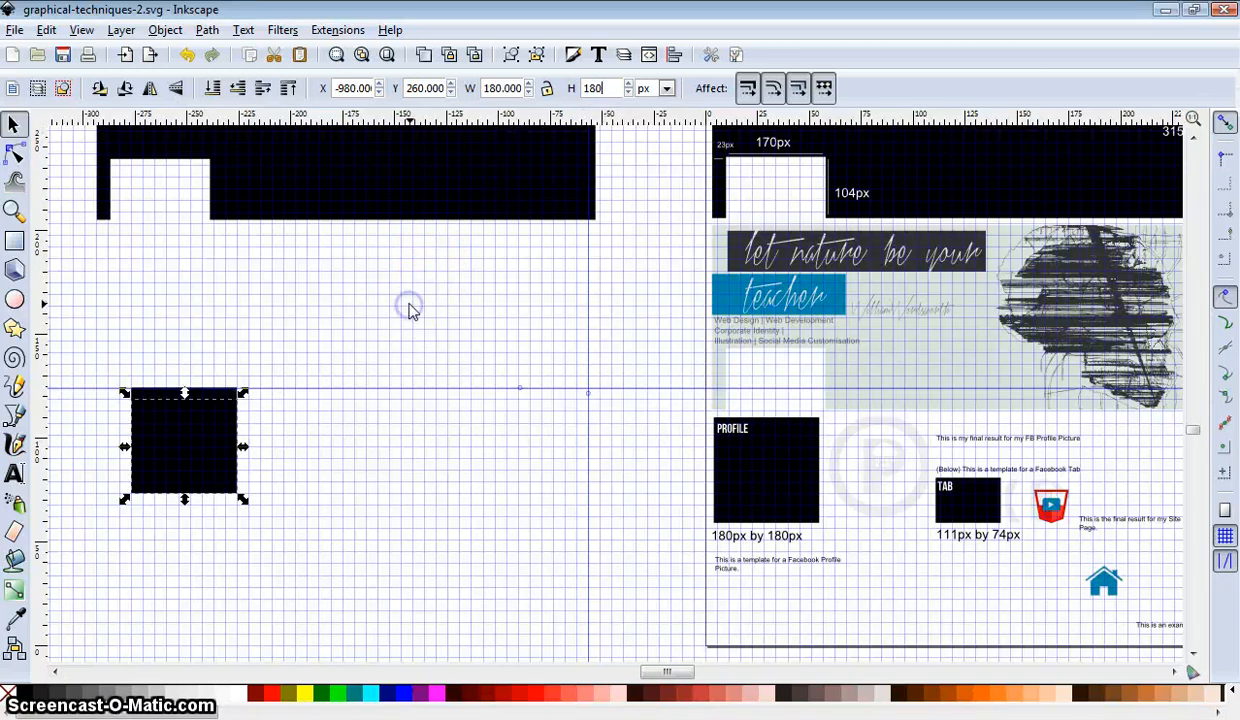
left_click_drag(185, 445, 160, 340)
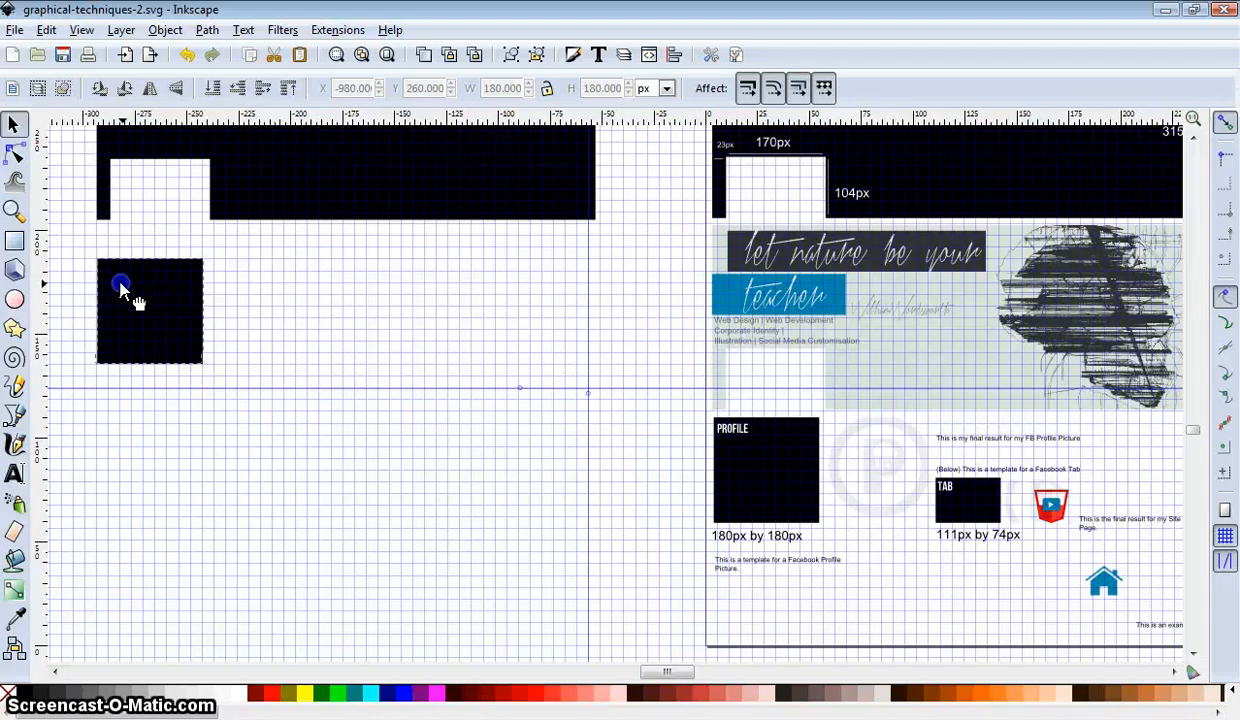
left_click(148, 310)
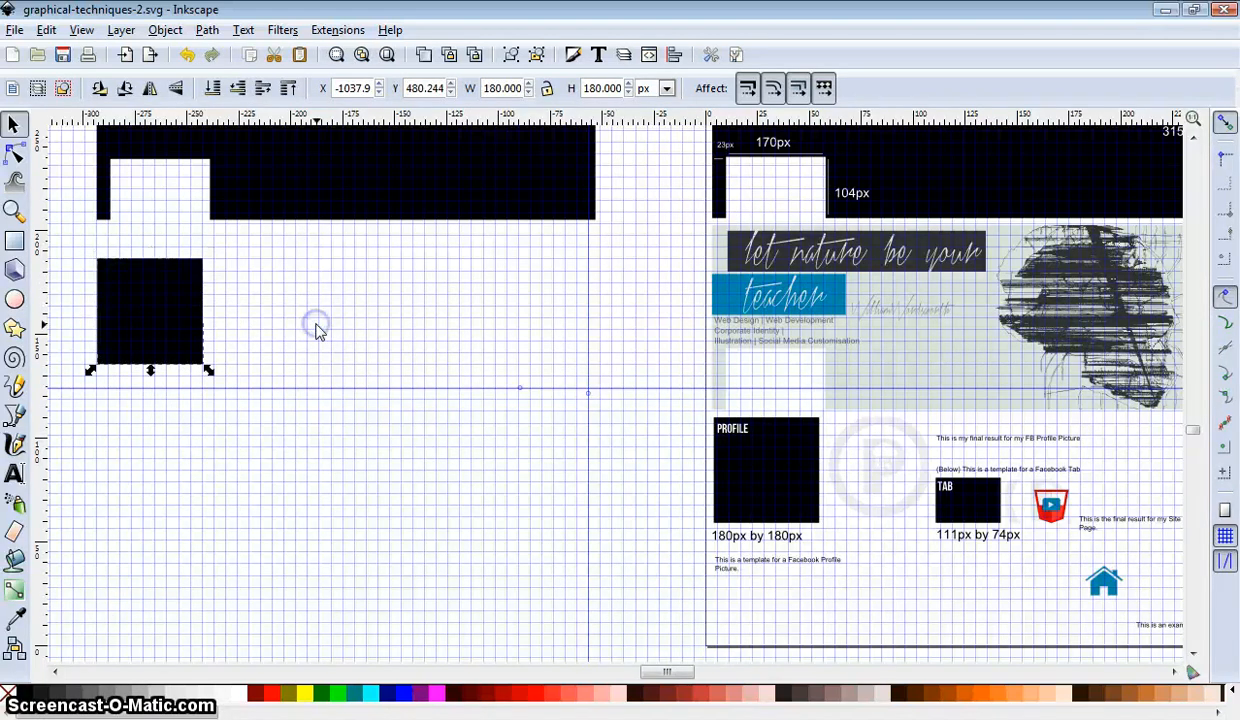
- Draw a second rectangle sized W 111 × H 74 px and place it beside the profile square
left_click(15, 240)
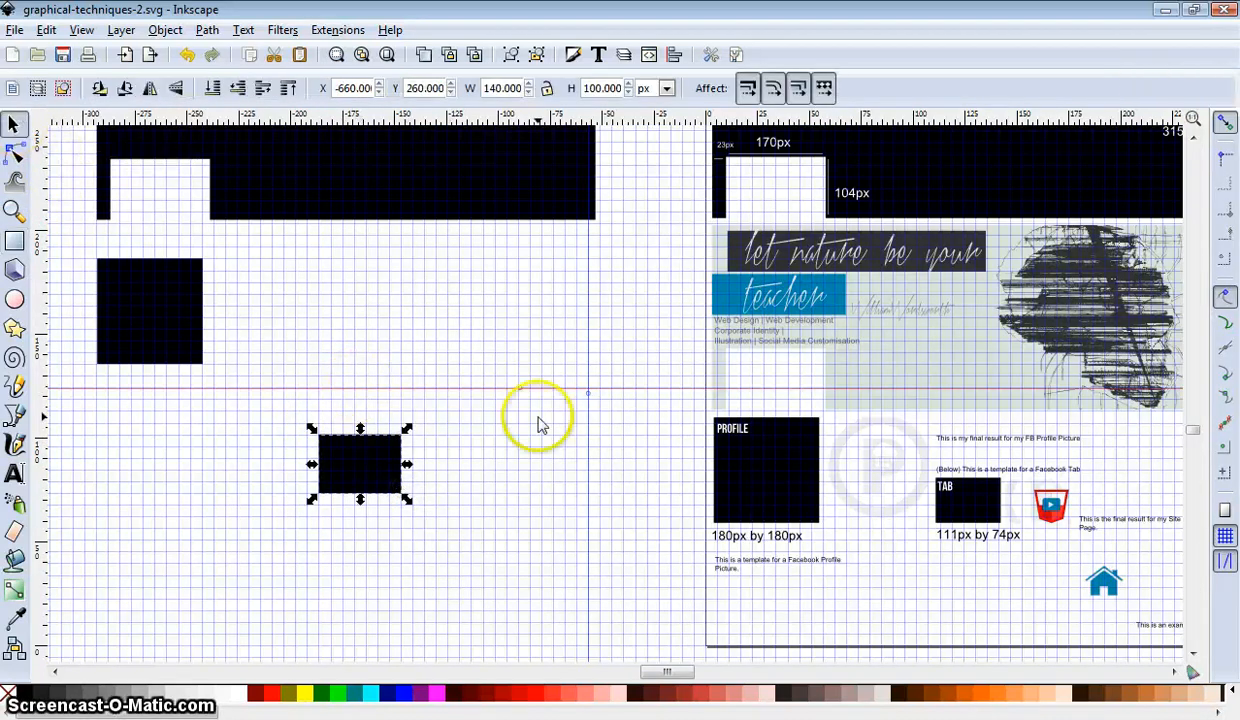
triple_click(500, 88)
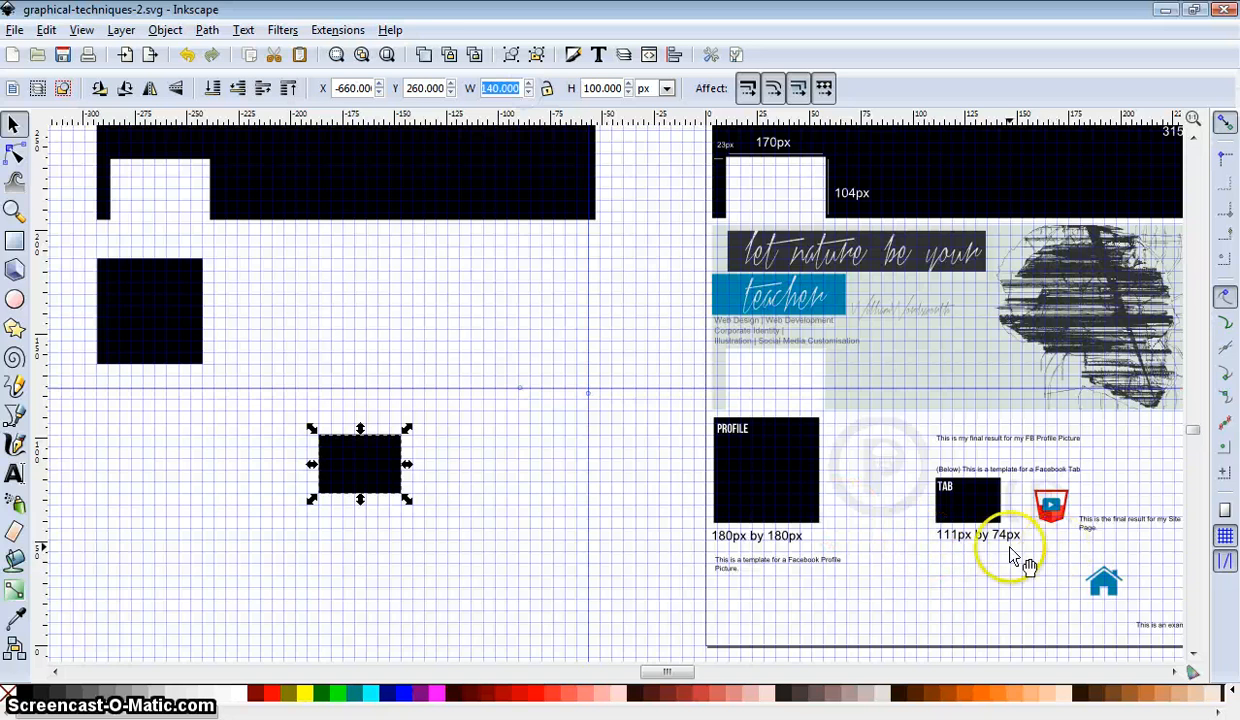
mouse_move(935, 550)
type("111")
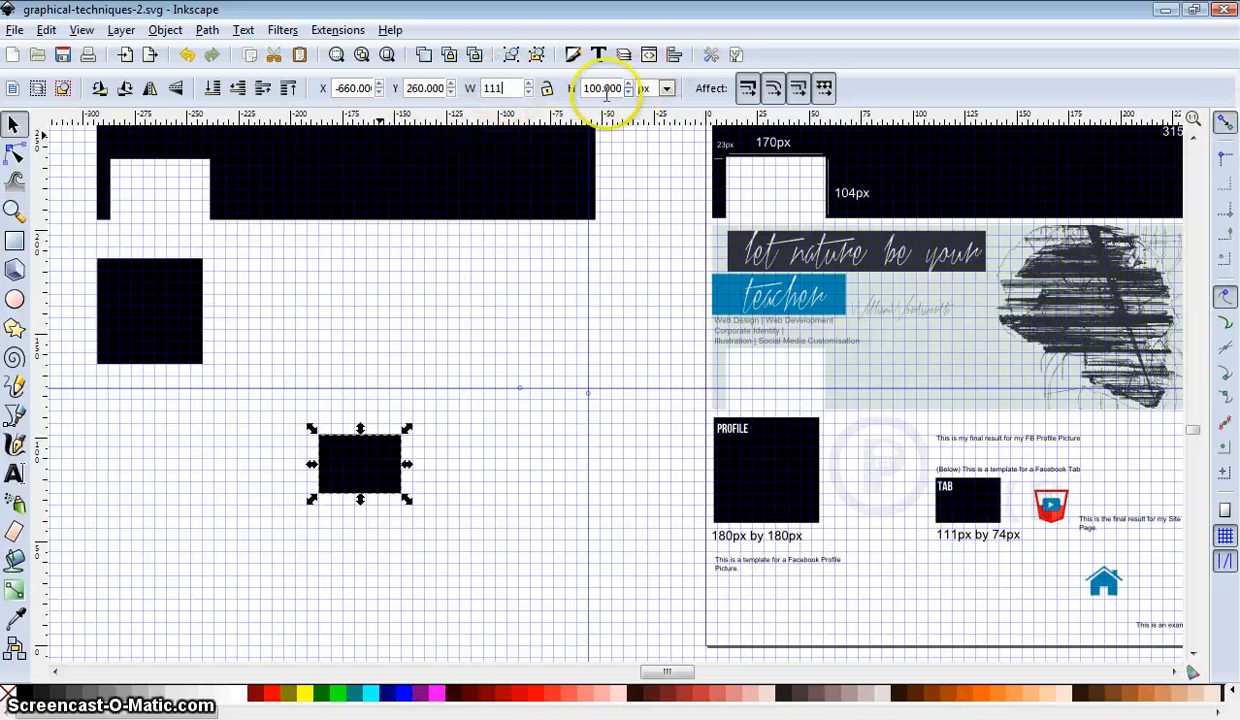
triple_click(600, 88)
type("74")
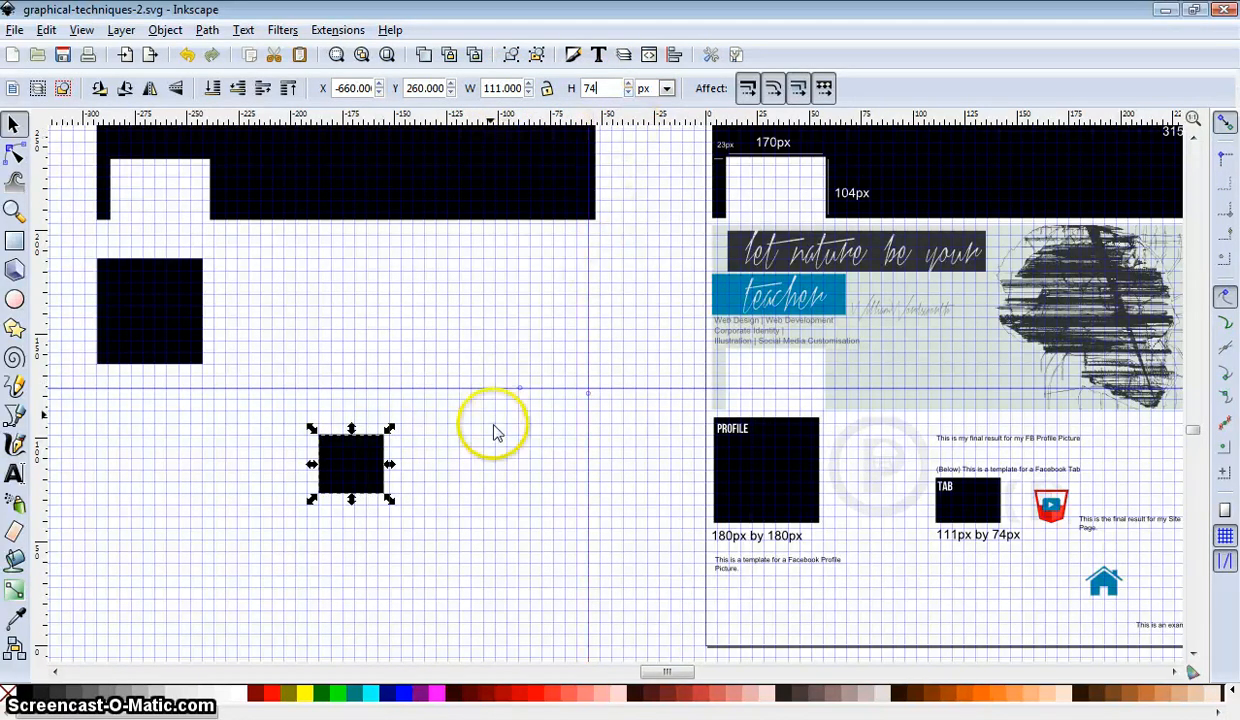
left_click_drag(350, 465, 270, 340)
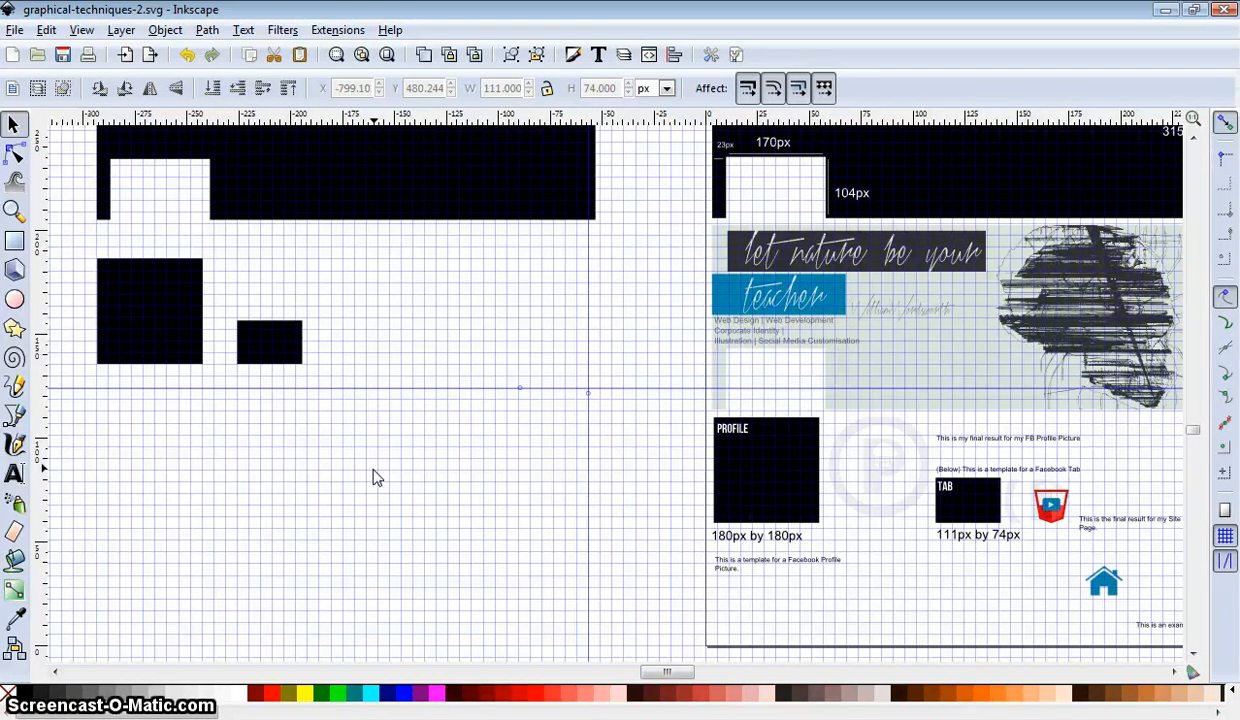
mouse_move(434, 475)
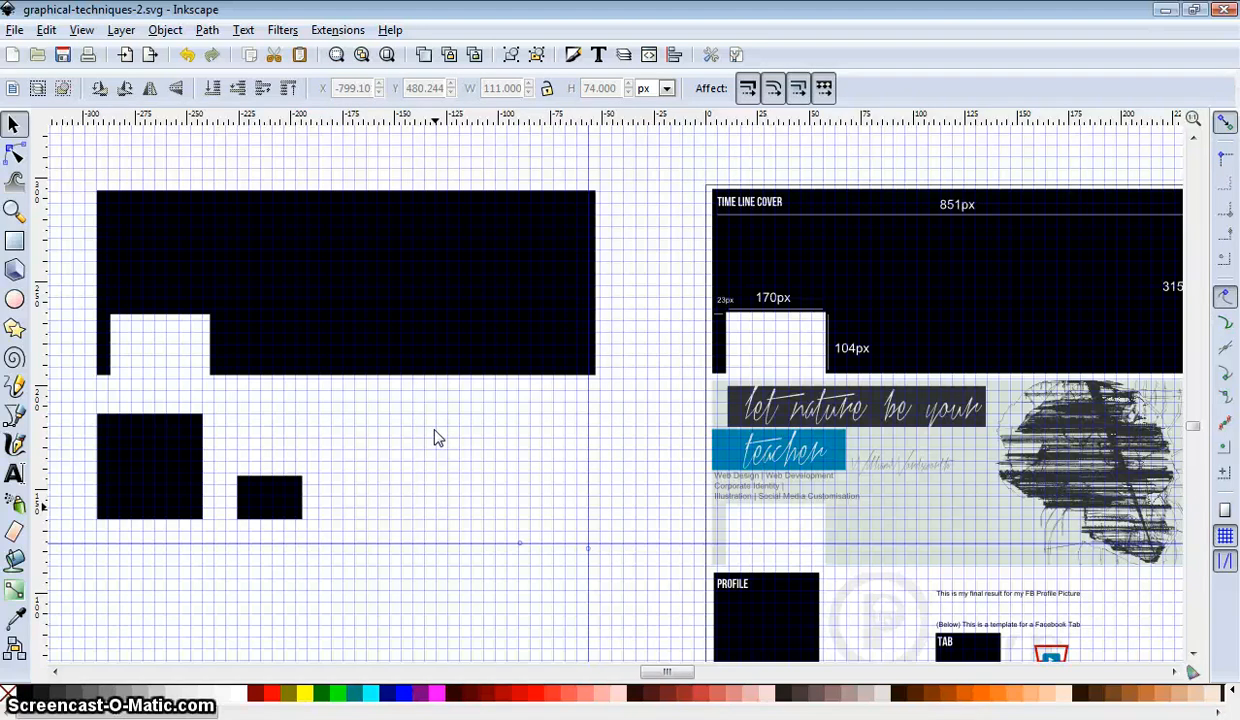
mouse_move(85, 305)
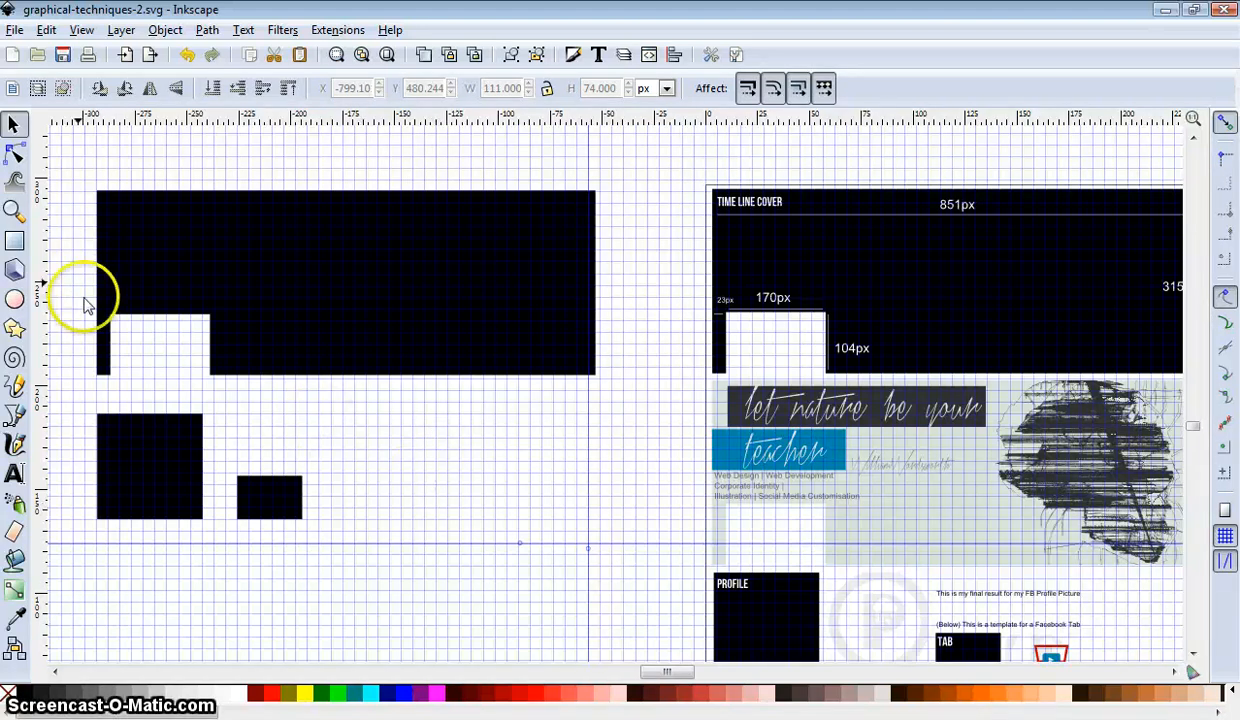
mouse_move(110, 195)
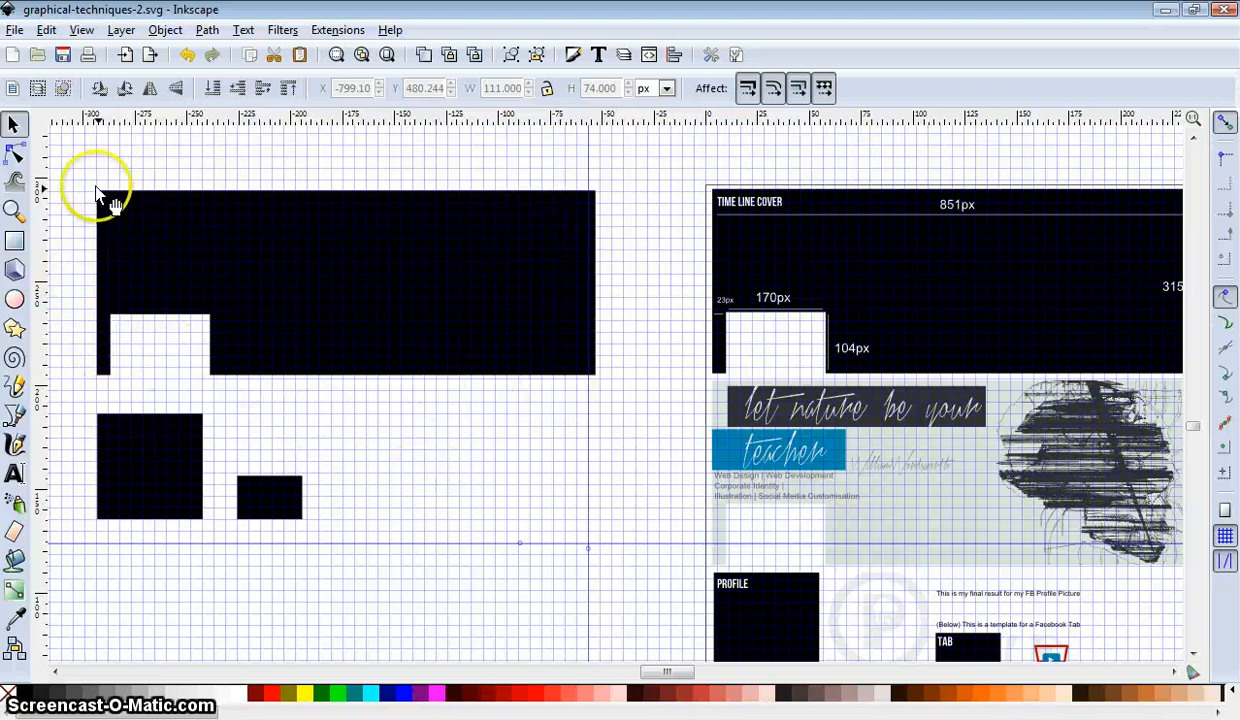
mouse_move(590, 357)
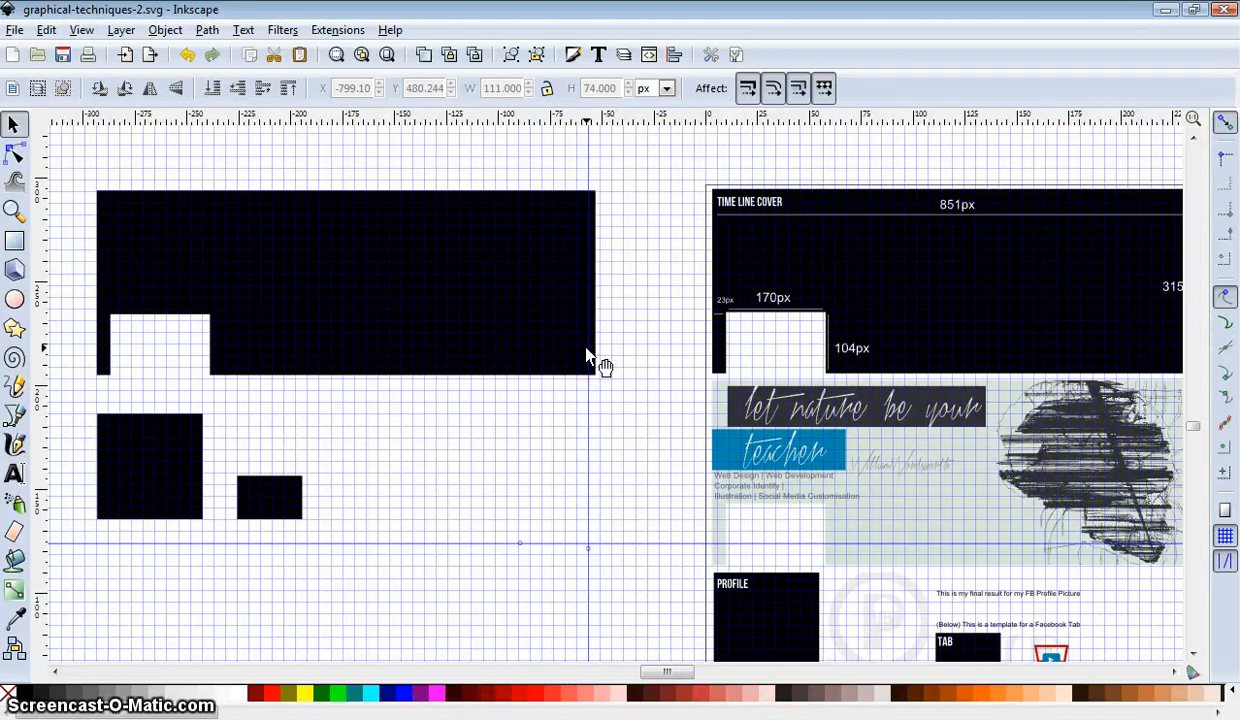
mouse_move(550, 390)
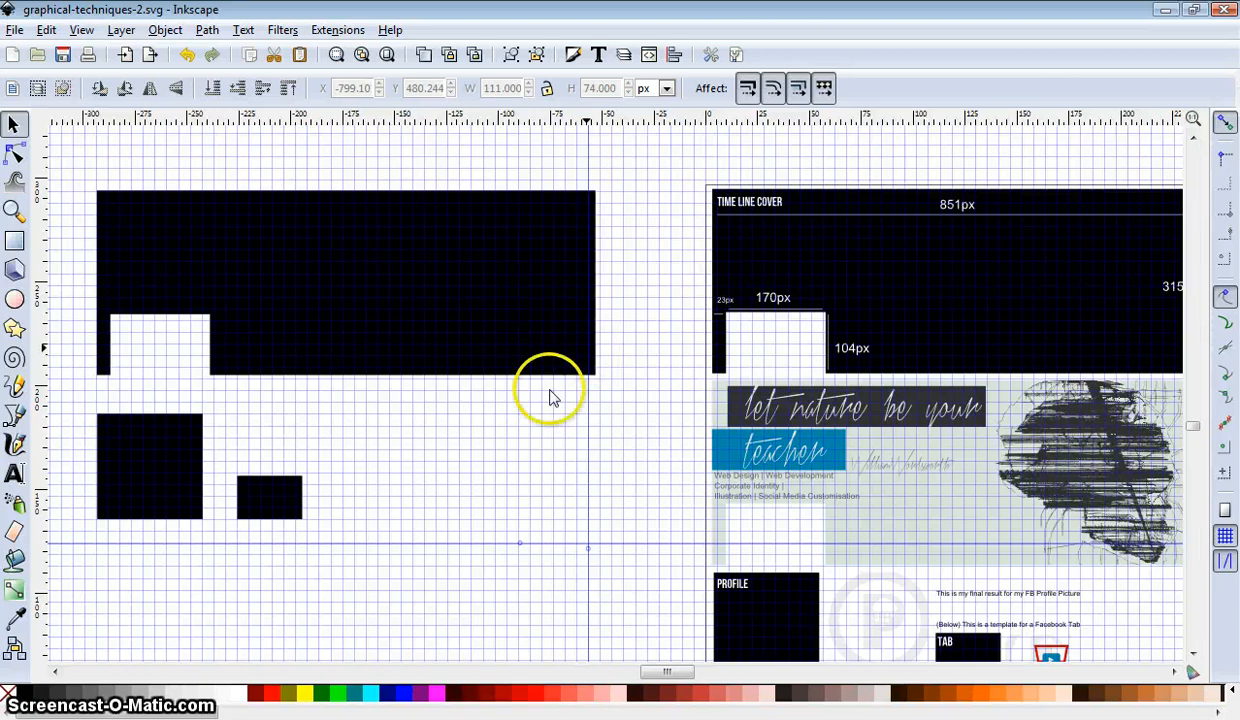